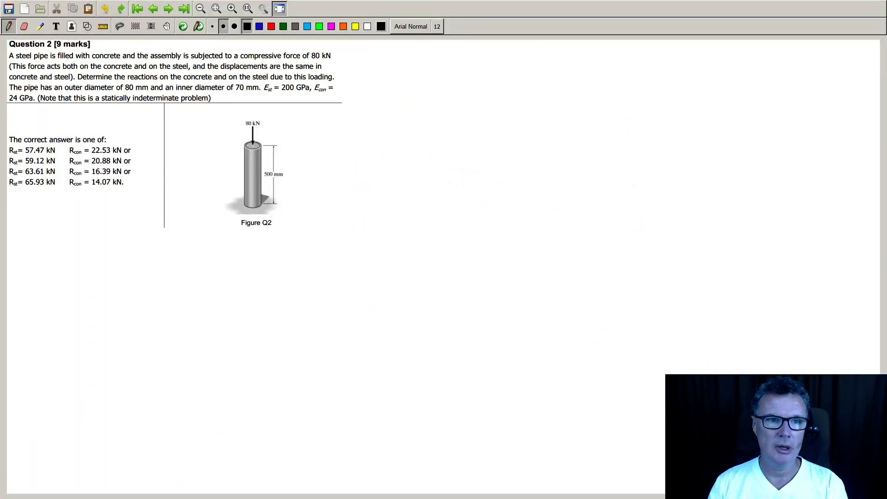
Step: Start the pipe cross-section sketch with a first pen stroke below the question
click(350, 148)
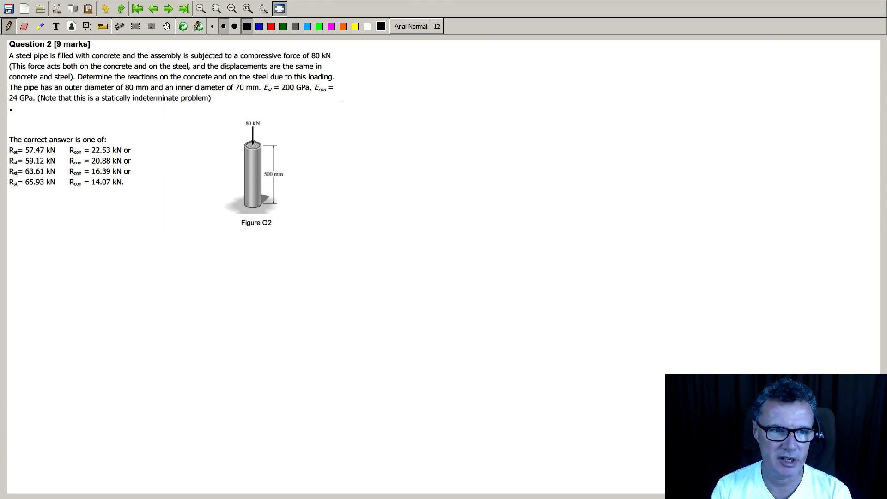
drag(10, 111, 34, 106)
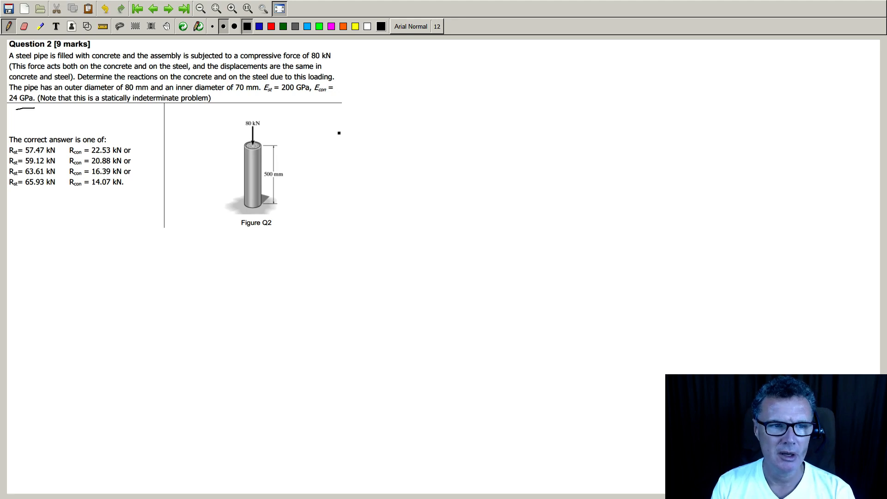
mouse_move(348, 149)
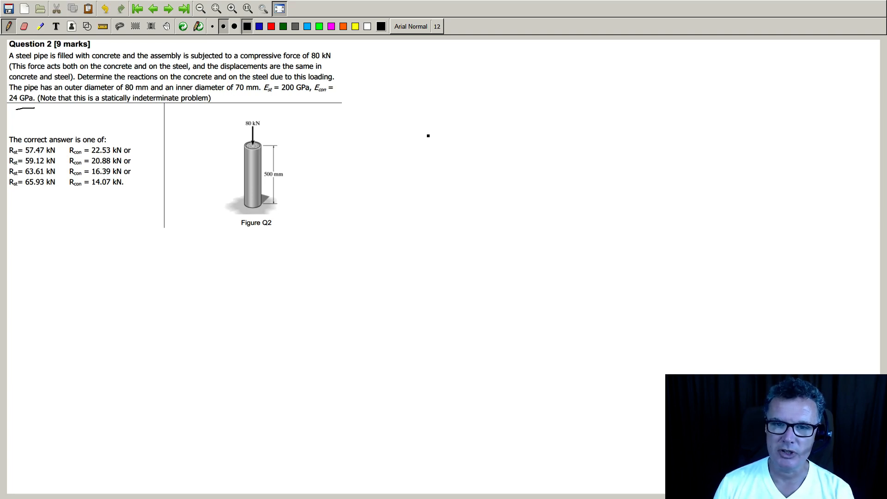
mouse_move(408, 110)
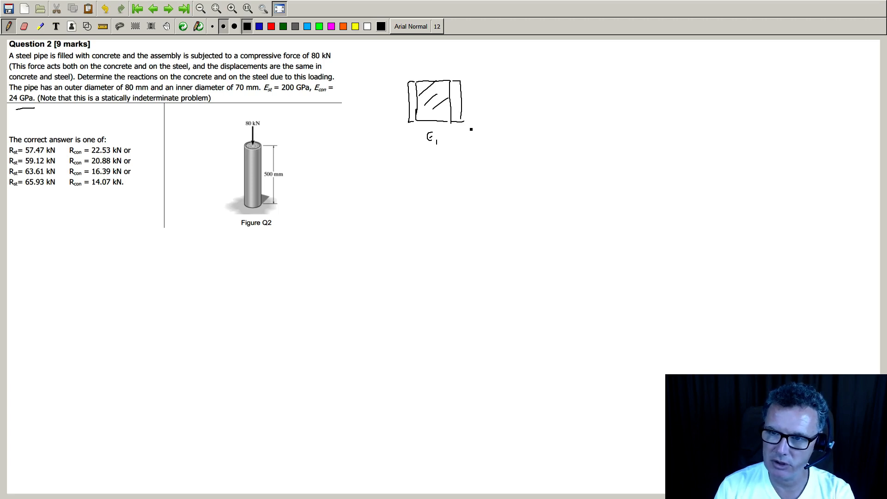
Step: Label the steel E2, add an arrow, and write A1 = π/4·d² and A2 = π/4(d₀² − d₁²)
click(403, 136)
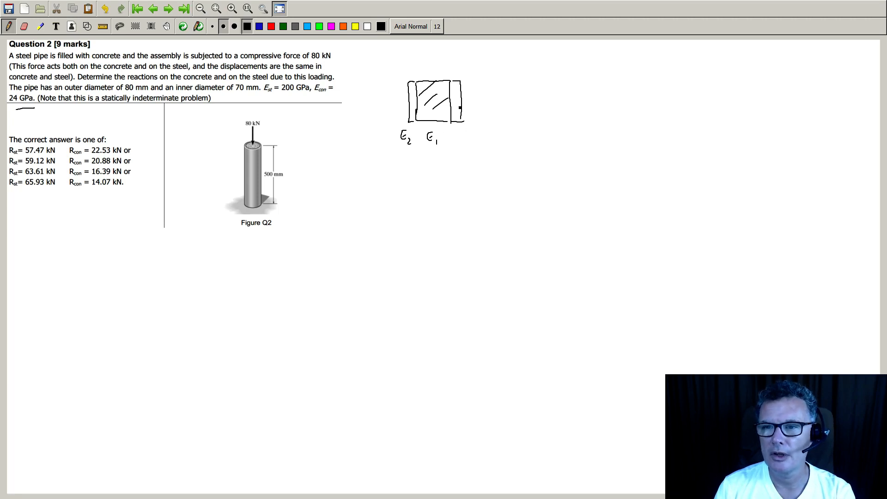
drag(418, 73, 459, 71)
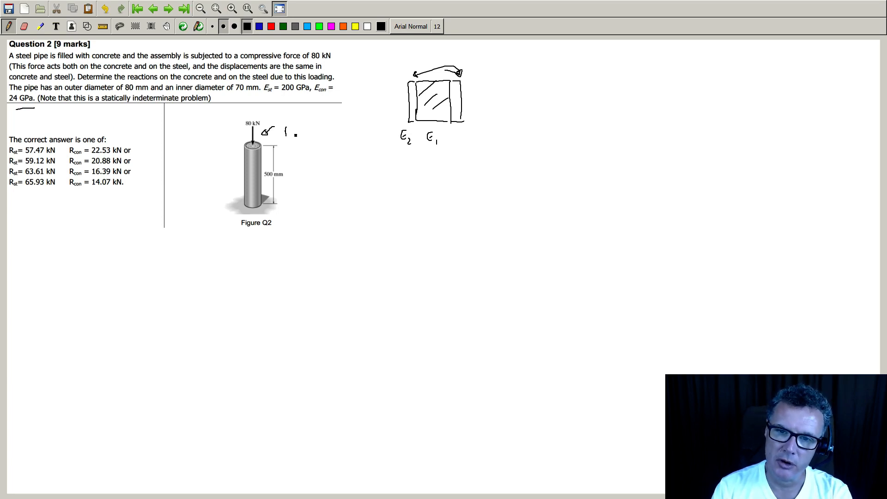
text(A1= π)
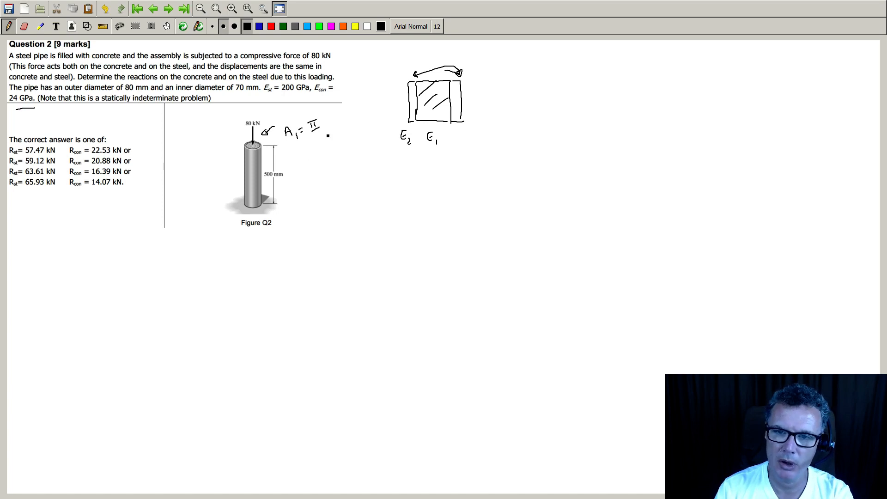
drag(318, 131, 320, 136)
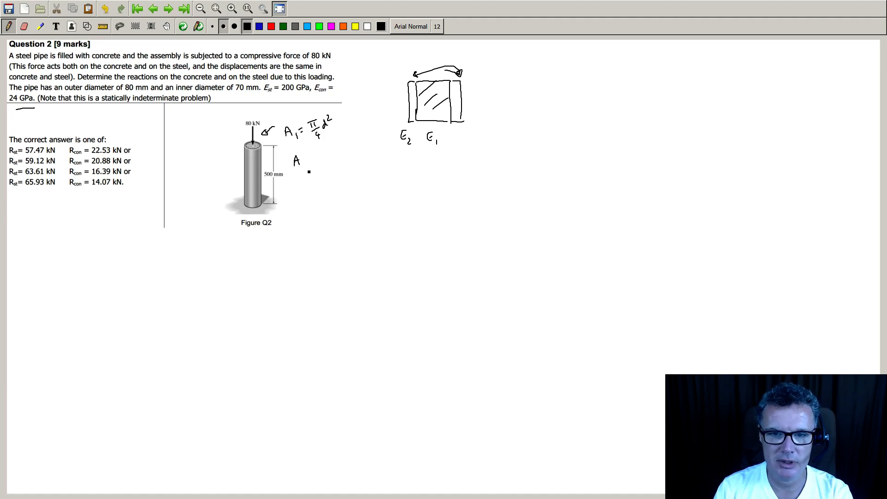
text(A2 = π/4(do^2 - di^2)
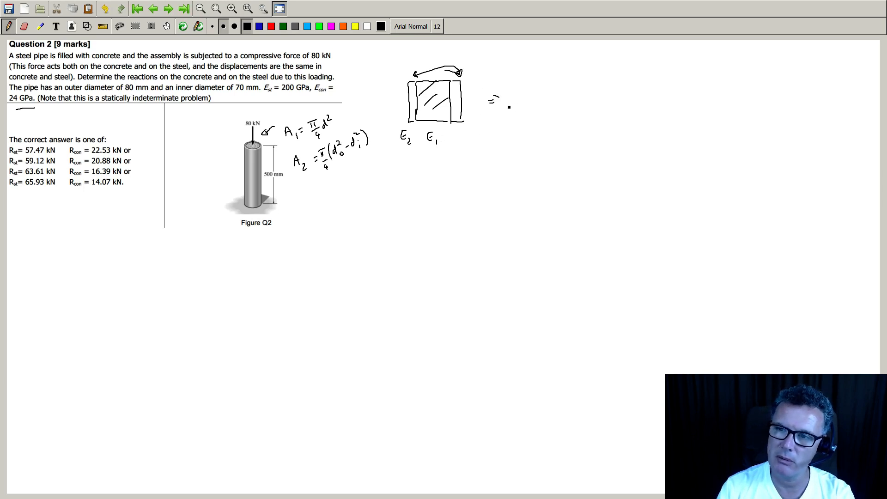
Step: Add the 80 kN load, hatch the enlarged bar as E1, and mark σ1
drag(527, 119, 699, 74)
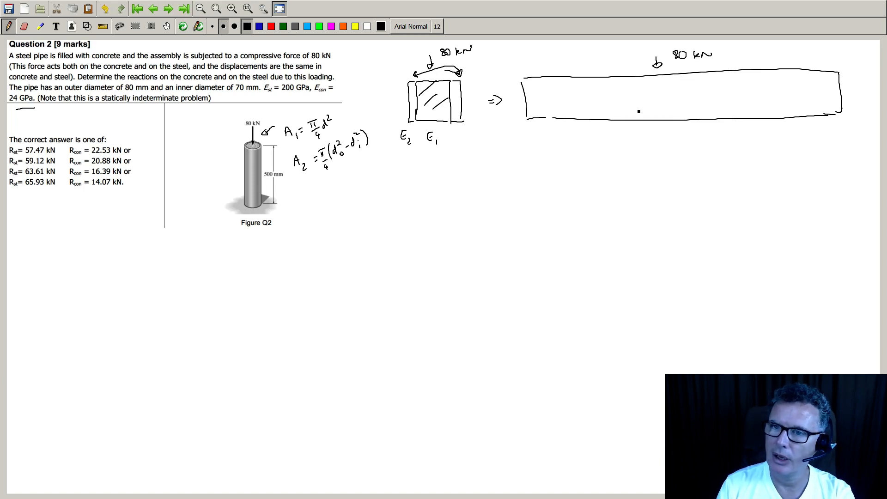
drag(566, 107, 838, 85)
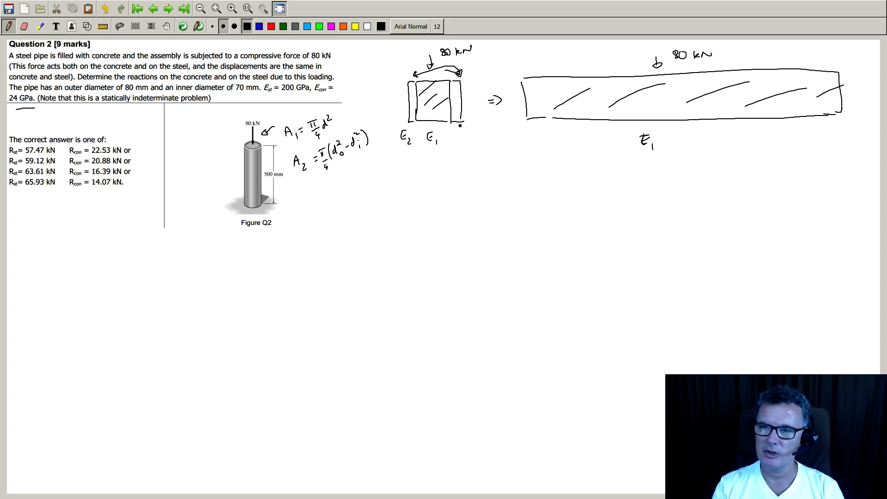
click(436, 116)
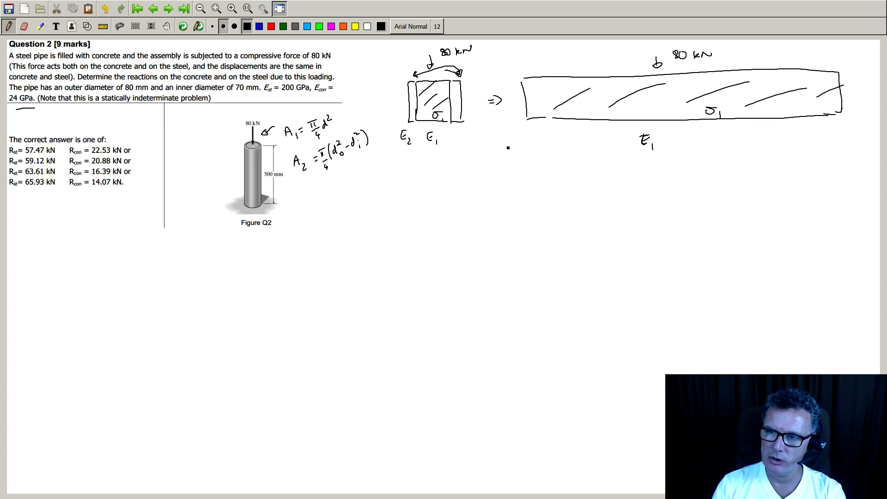
Step: Write N = E2/E1 = 200/24 = 8.333 and start an arrow toward the area results
text(N =)
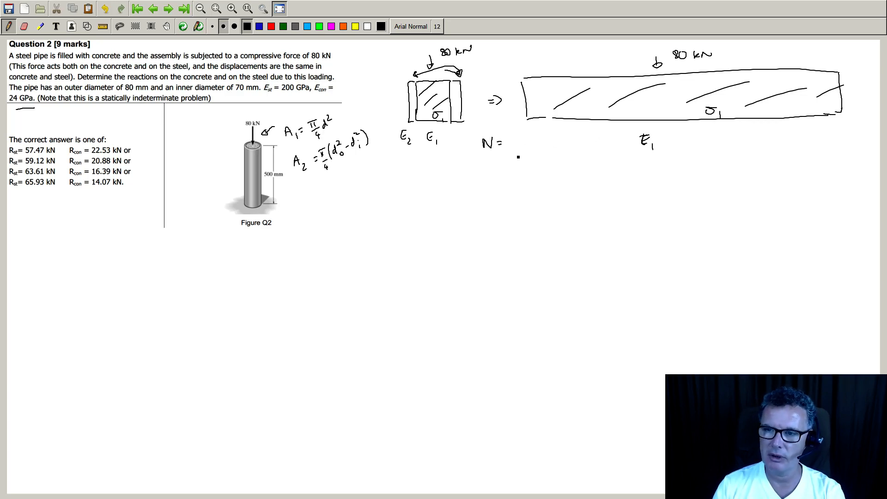
drag(512, 141, 517, 146)
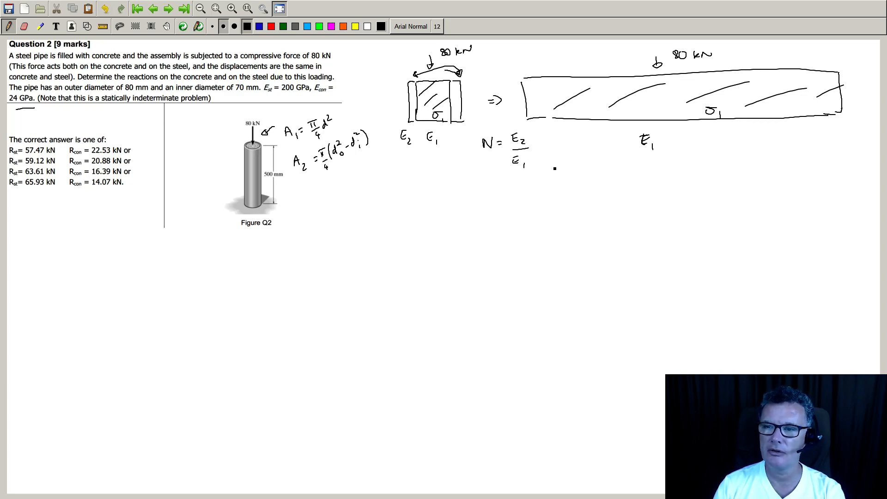
click(537, 143)
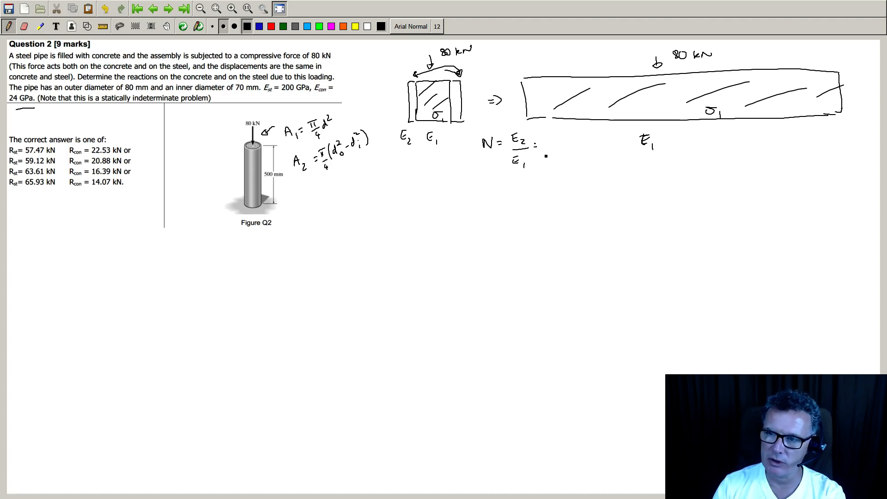
text(200)
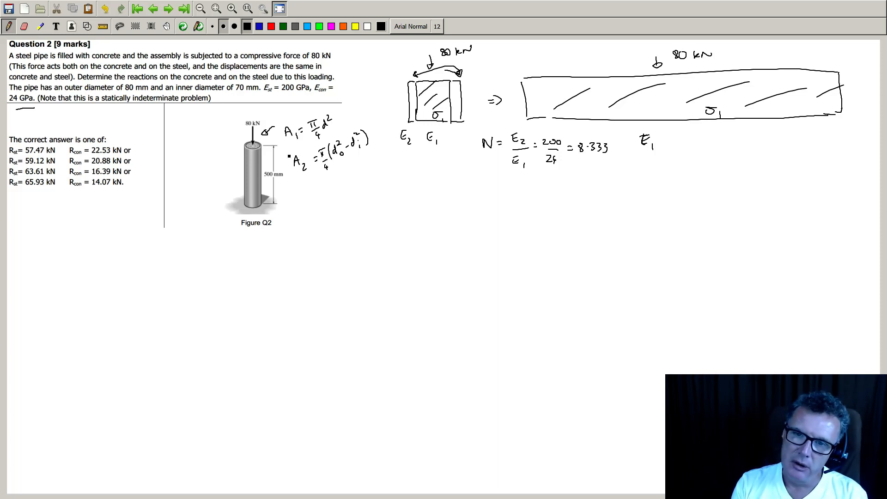
drag(289, 201, 308, 195)
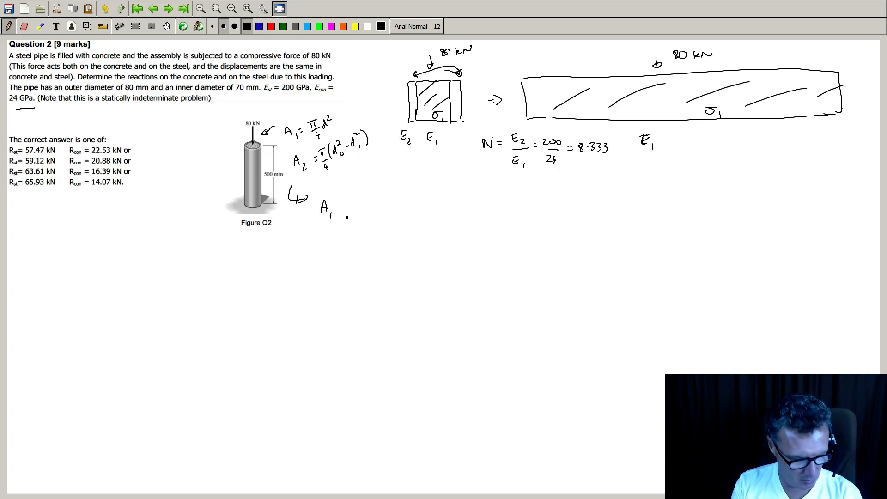
Step: Write A2 = 1.1781×10⁻³ m² and A1 = 3.8485×10⁻³ m² below the formulas
text(= 1)
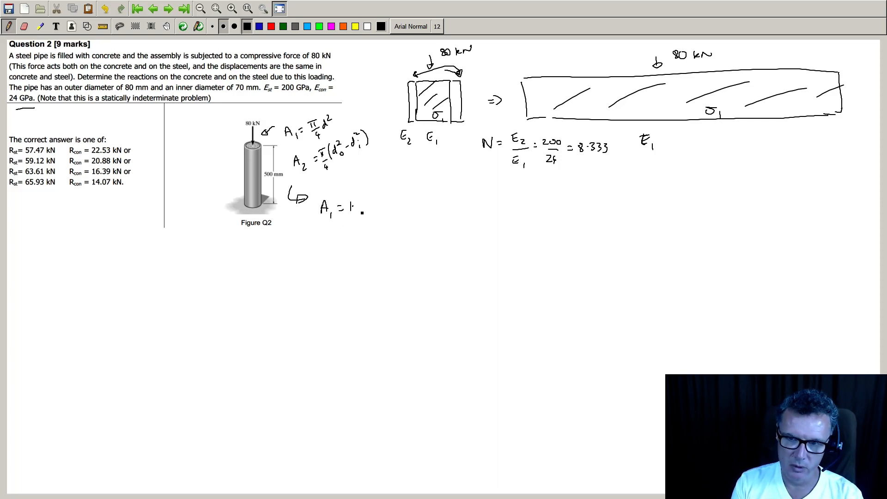
text(78)
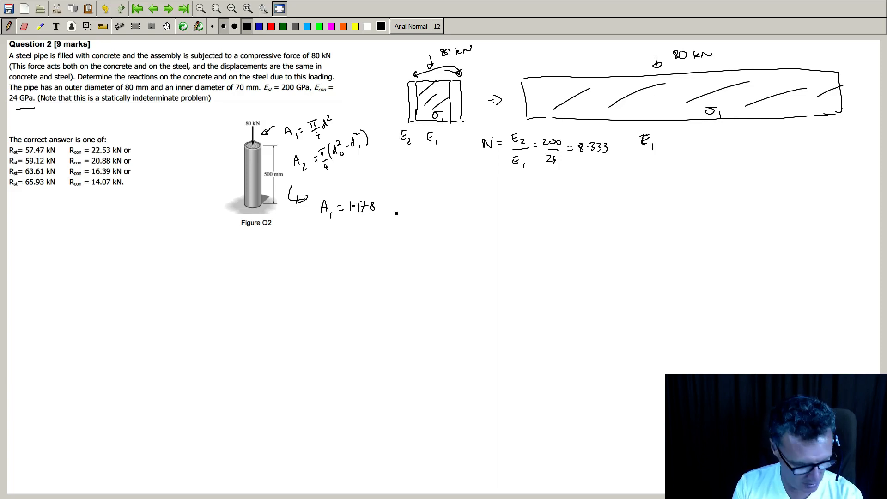
text(x10-3m2)
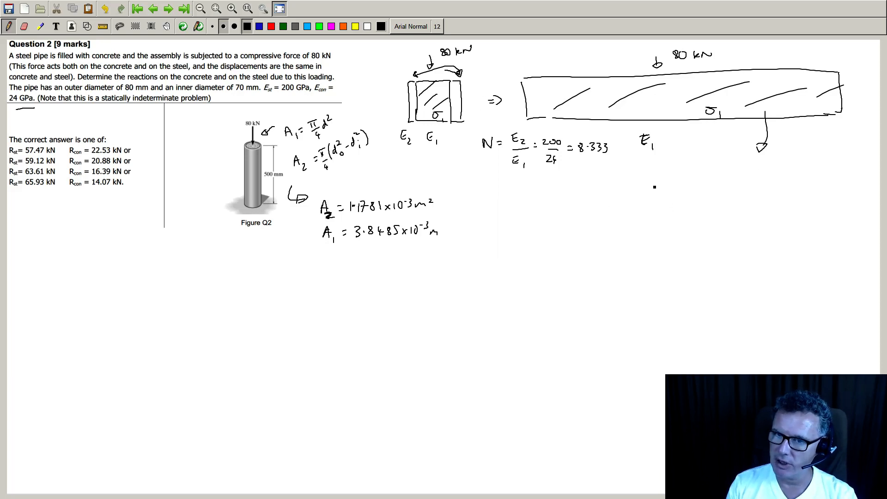
Step: Write A1* = A1 + A2·N = 13.6659×10⁻³ m² beside the transformed section
drag(628, 190, 622, 181)
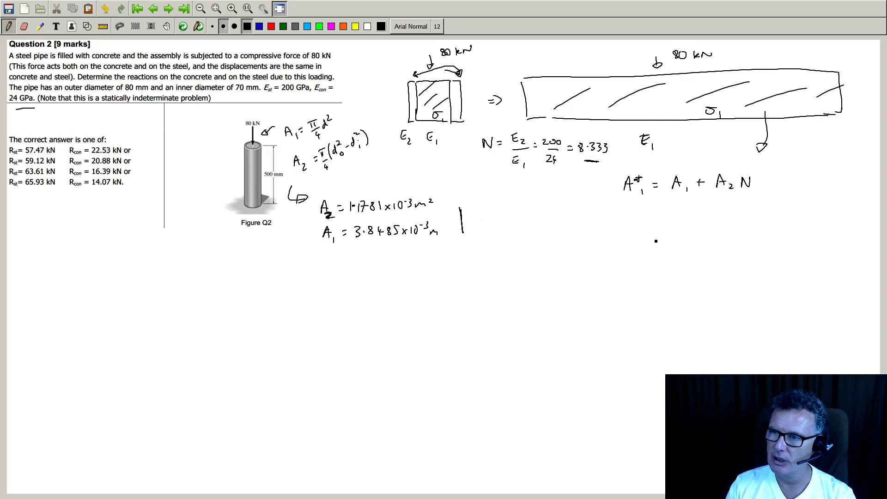
drag(563, 205, 594, 205)
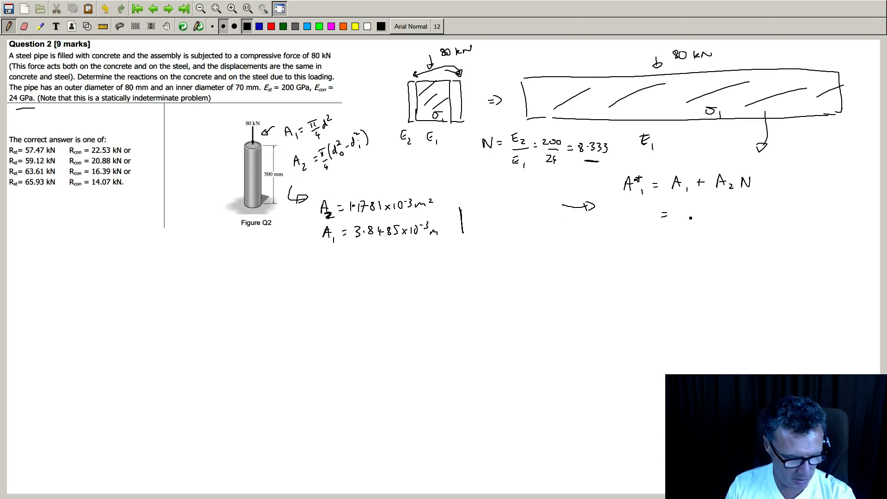
text(13.)
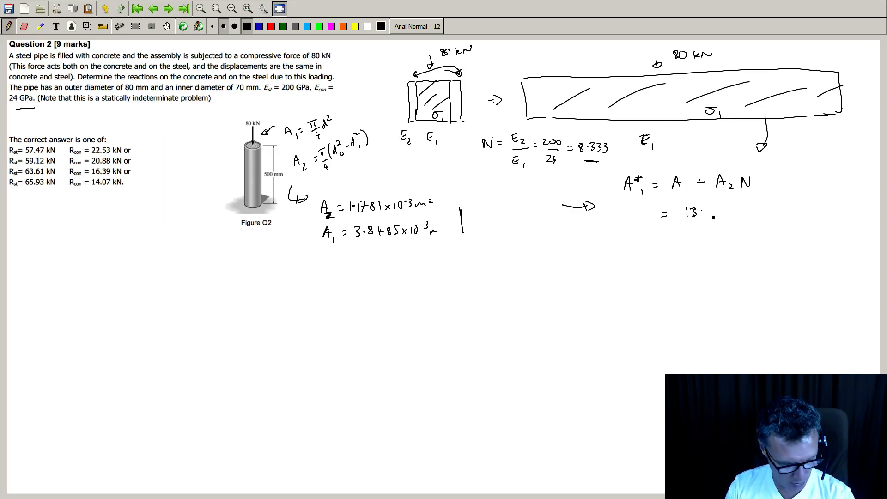
text(6659 x10^-3 m^2)
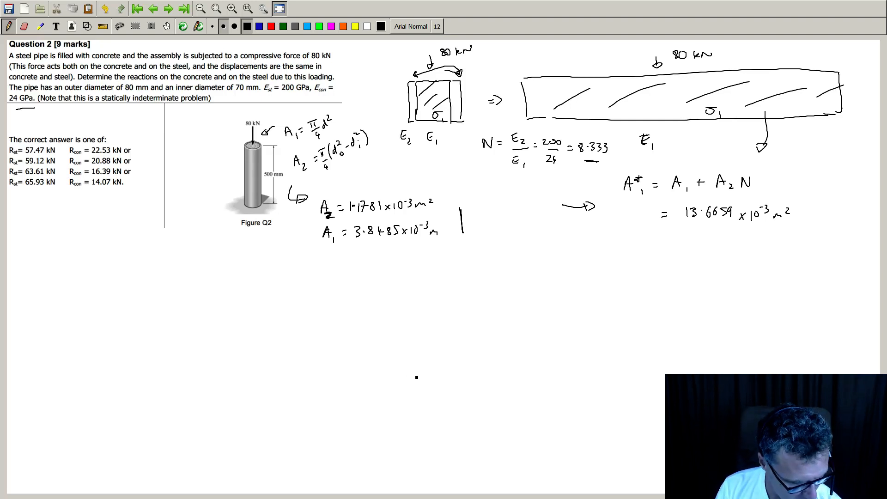
mouse_move(536, 306)
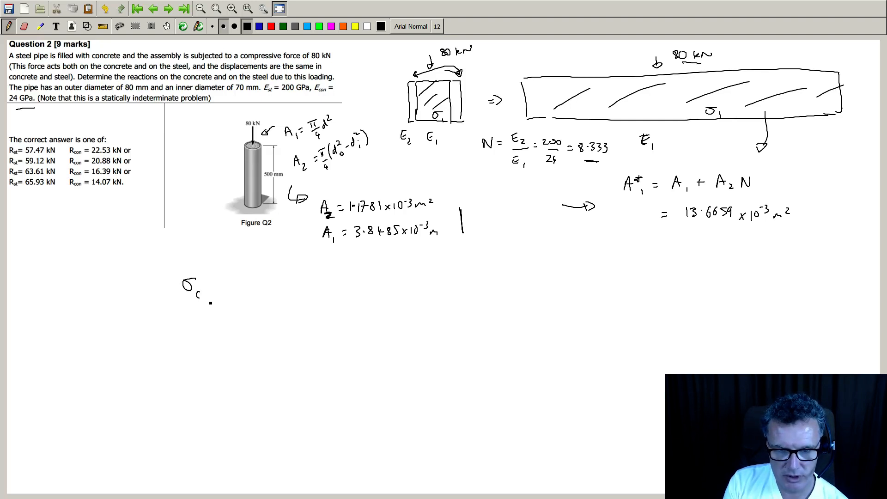
Step: Write σ1 = σcon = F/A = 5.854 MPa below the transformed-area result
text(con = F/A = 5.85)
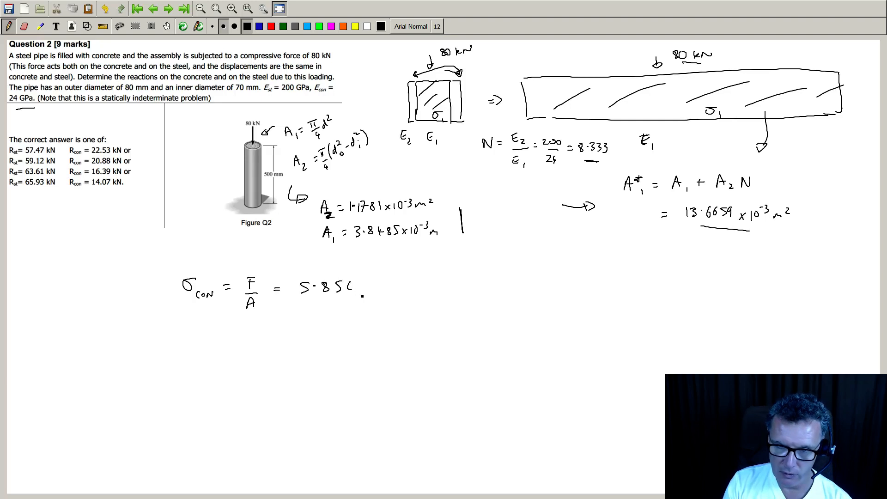
text(MP.)
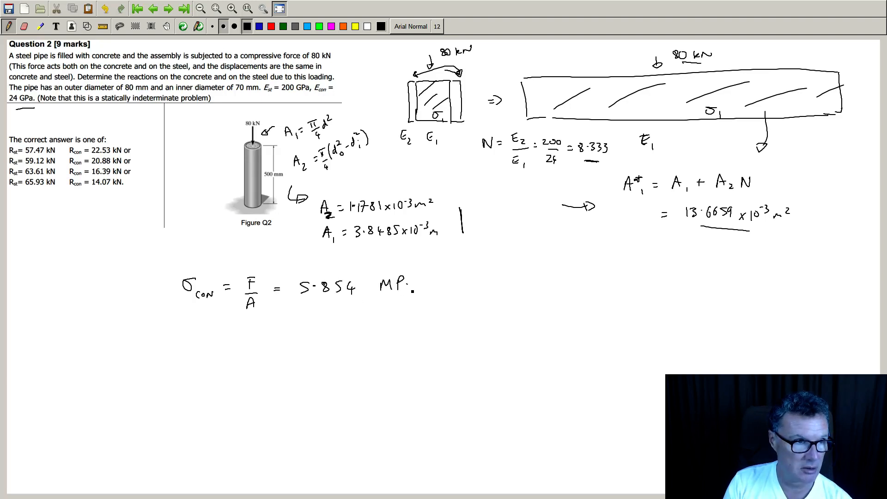
text(a)
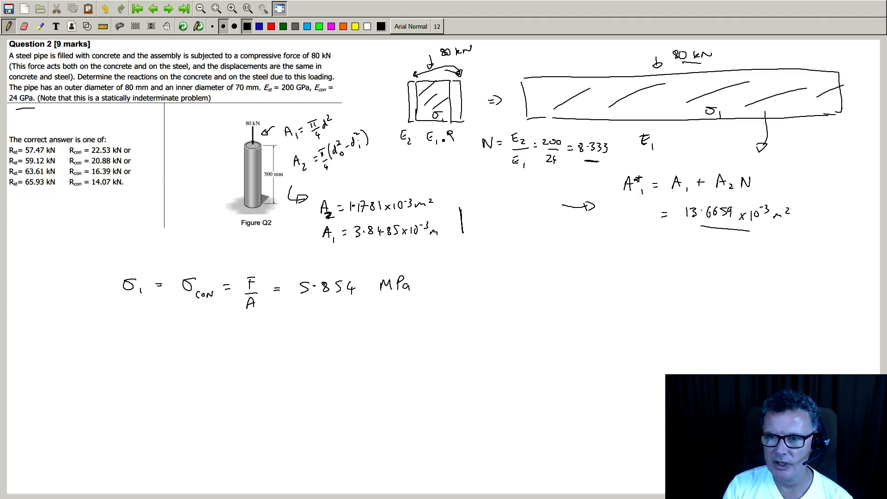
Step: Write Pcon = σcon·A1 = 22.53 kN beneath the stress line
click(232, 333)
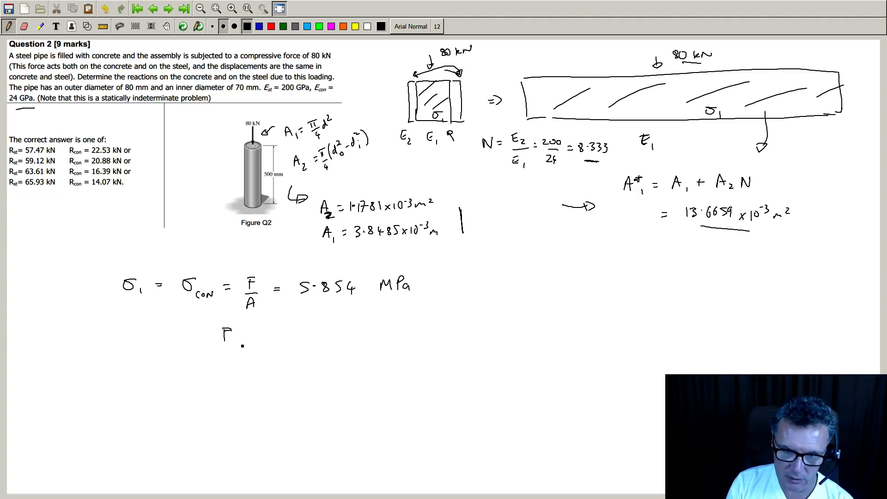
text(con = σ)
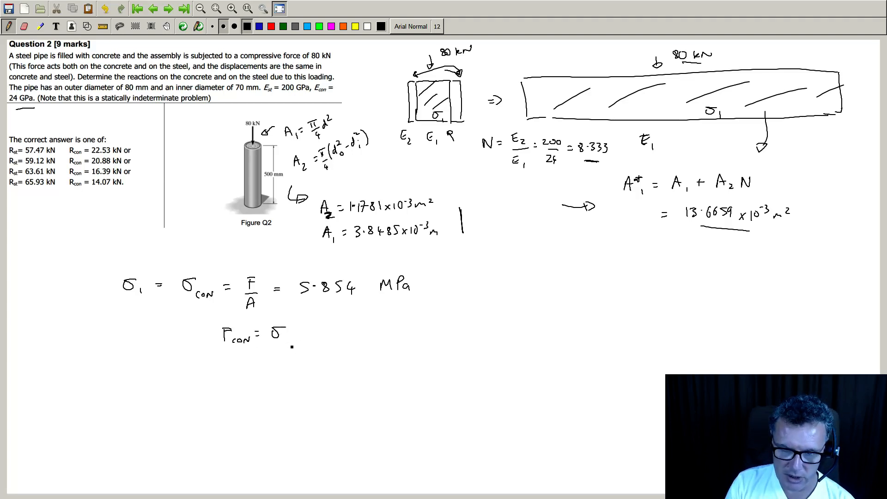
text(con)
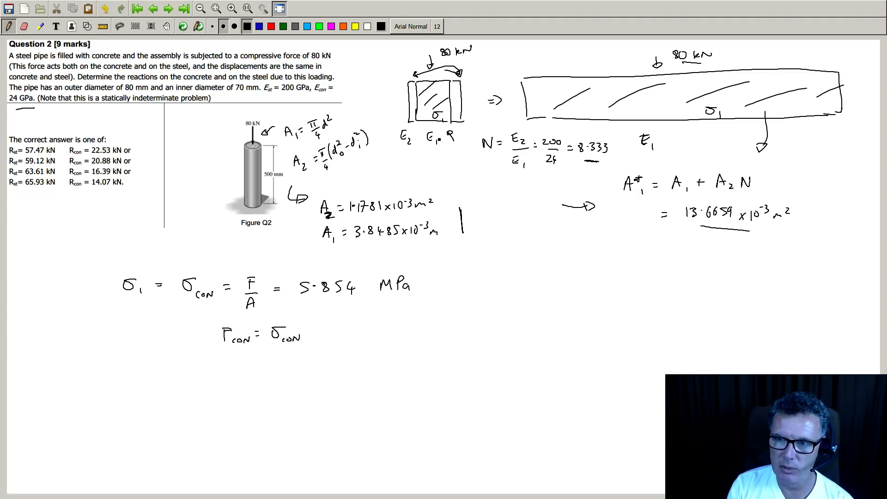
text(/)
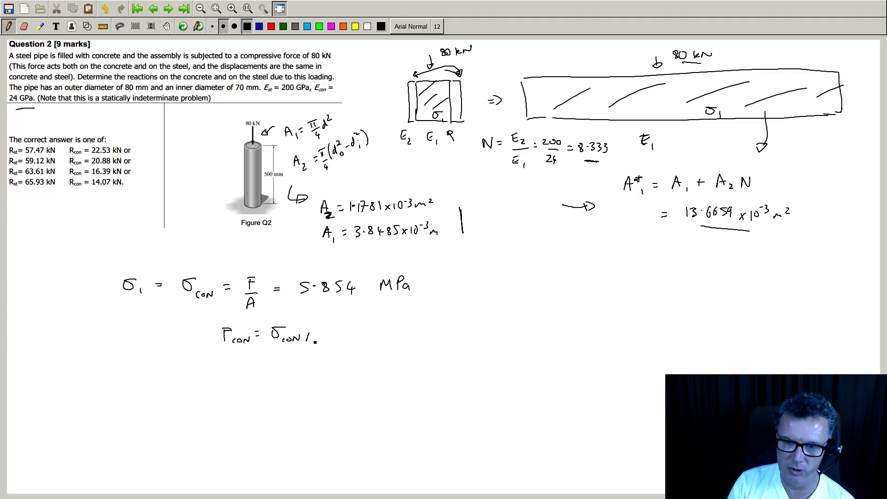
text(A1 = 22.55)
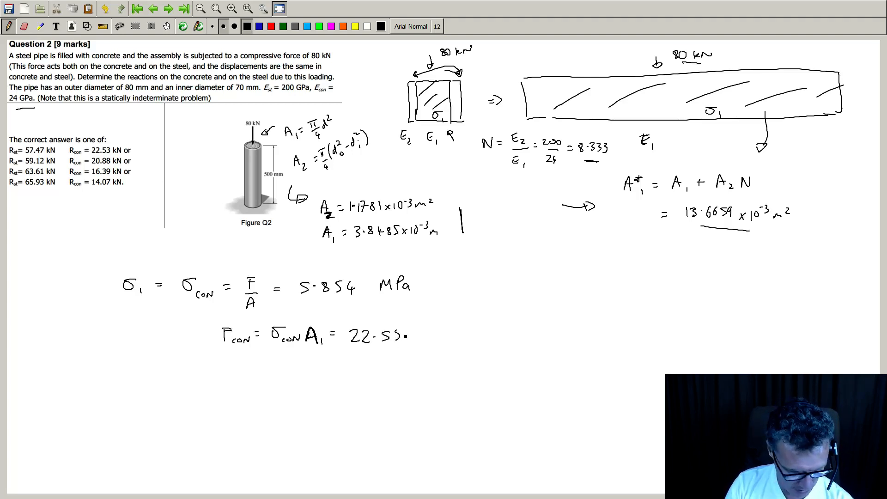
text(kN)
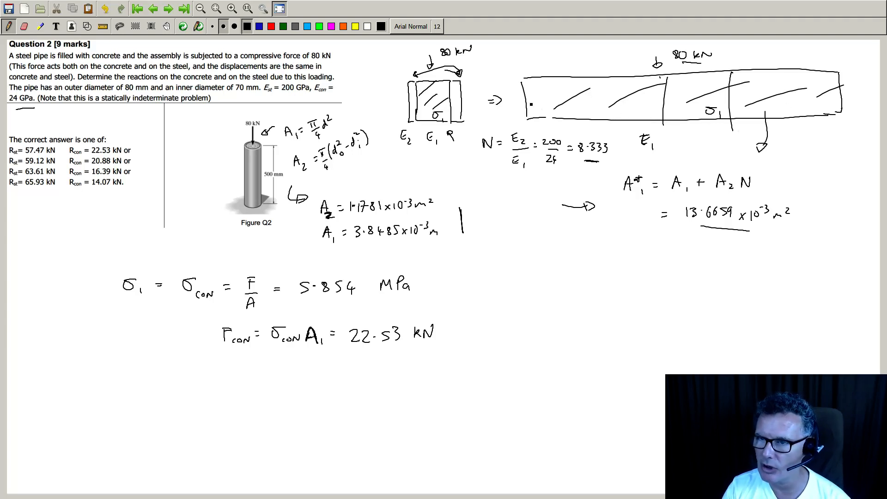
Step: Add section lines and marks to the sketches and begin writing F_st =
drag(557, 98, 583, 99)
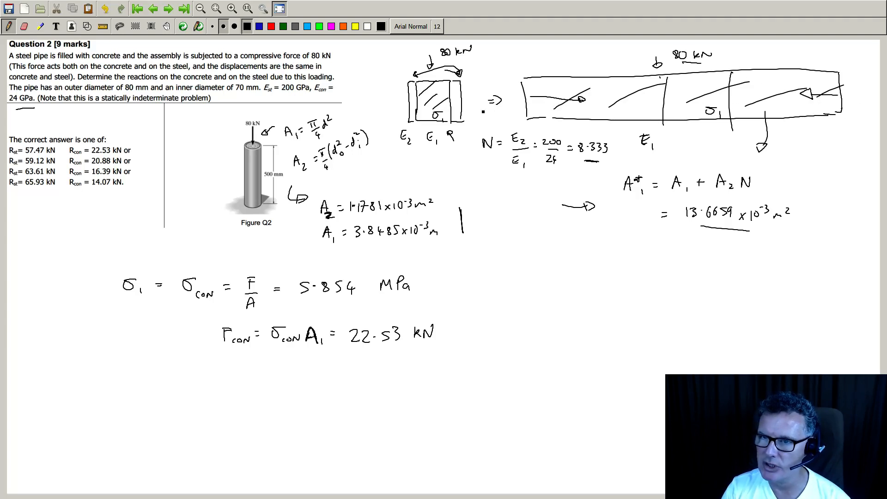
drag(458, 85, 461, 119)
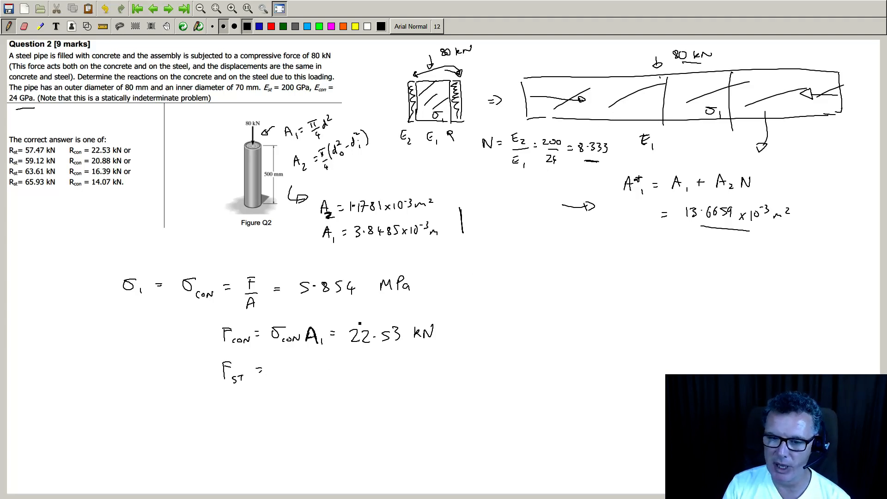
Step: Complete F_st = σcon·N·A2 = 57.47 kN and tick the matching 57.47 / 22.53 kN answer
text(C)
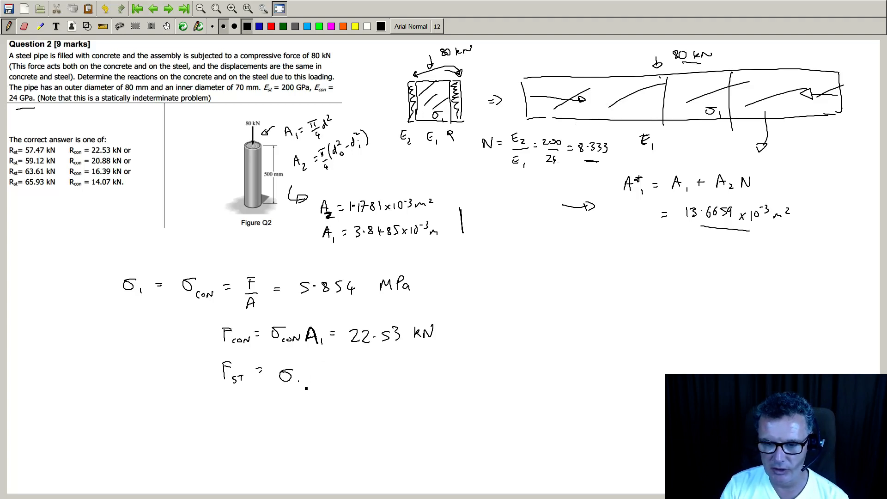
text(con)
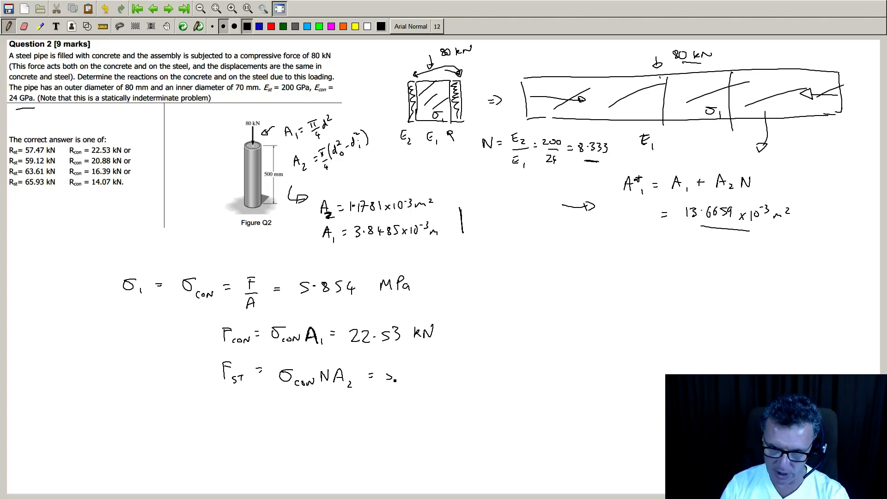
text(57.)
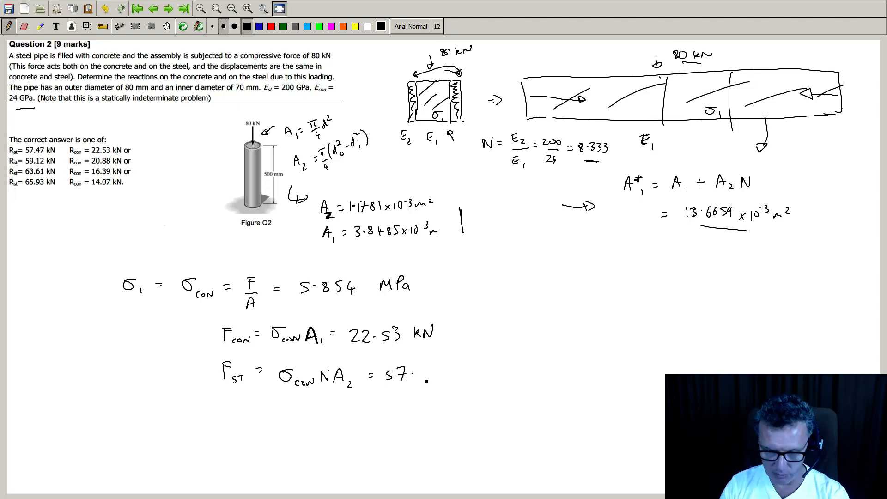
text(47)
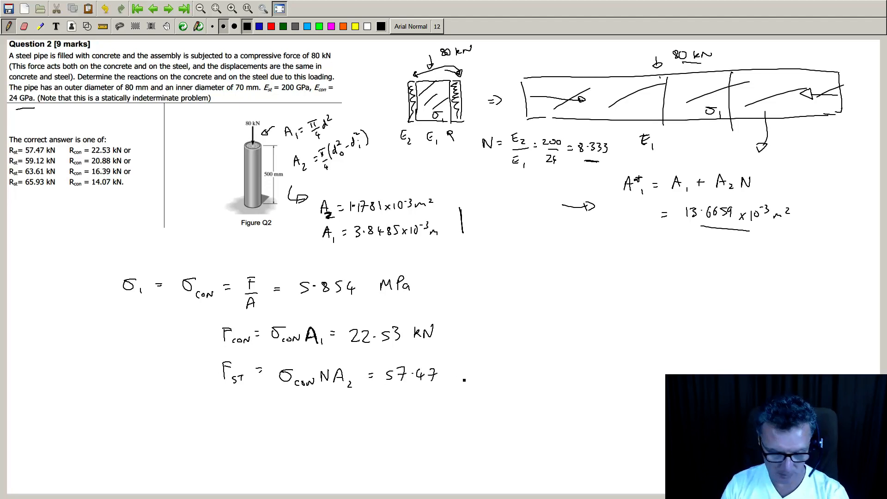
text(k)
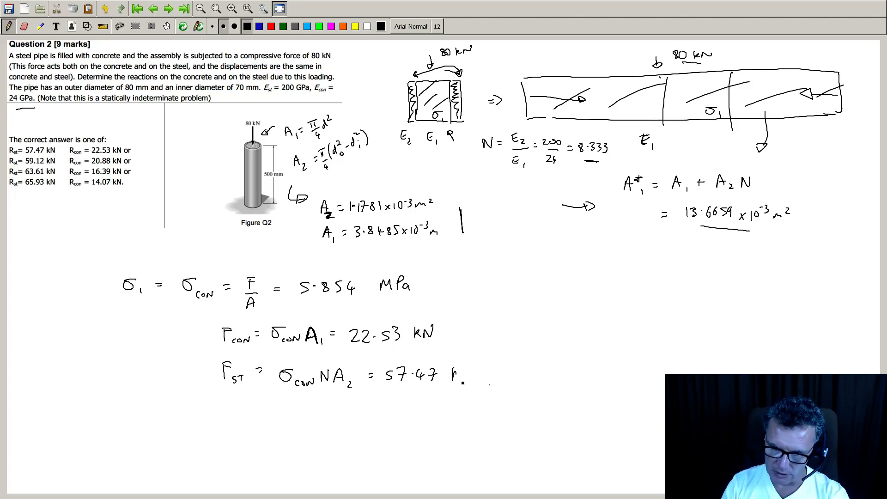
text(N)
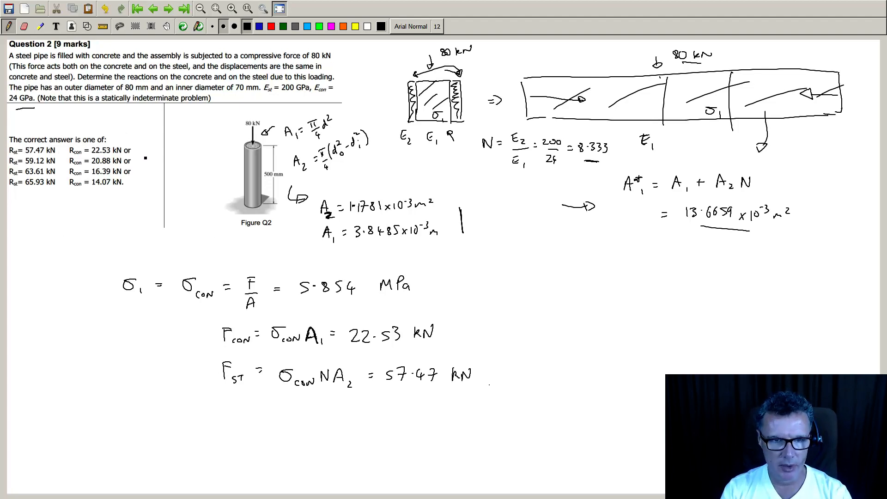
click(146, 148)
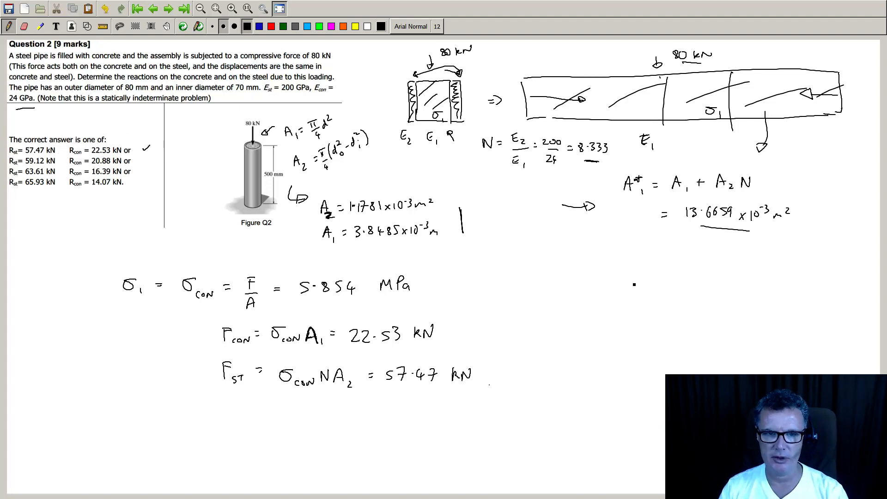